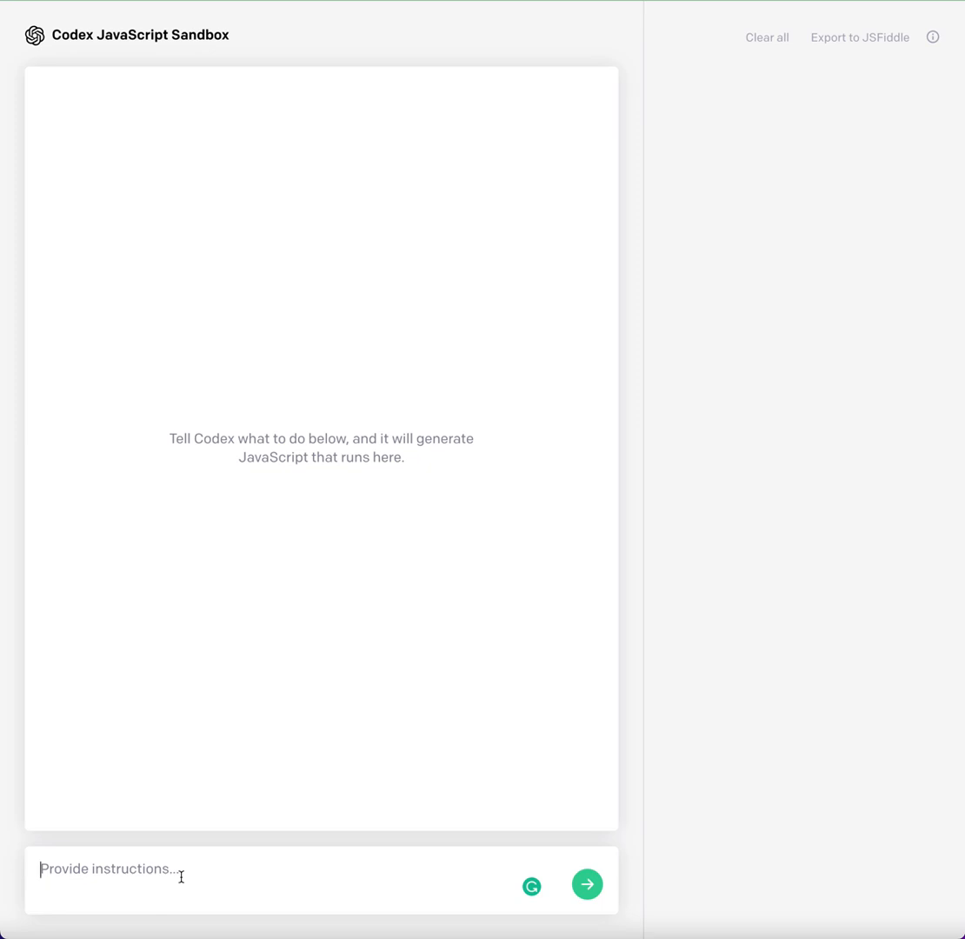
Type the prompt 'generate roblox gift card codes' into the instructions box
text(g)
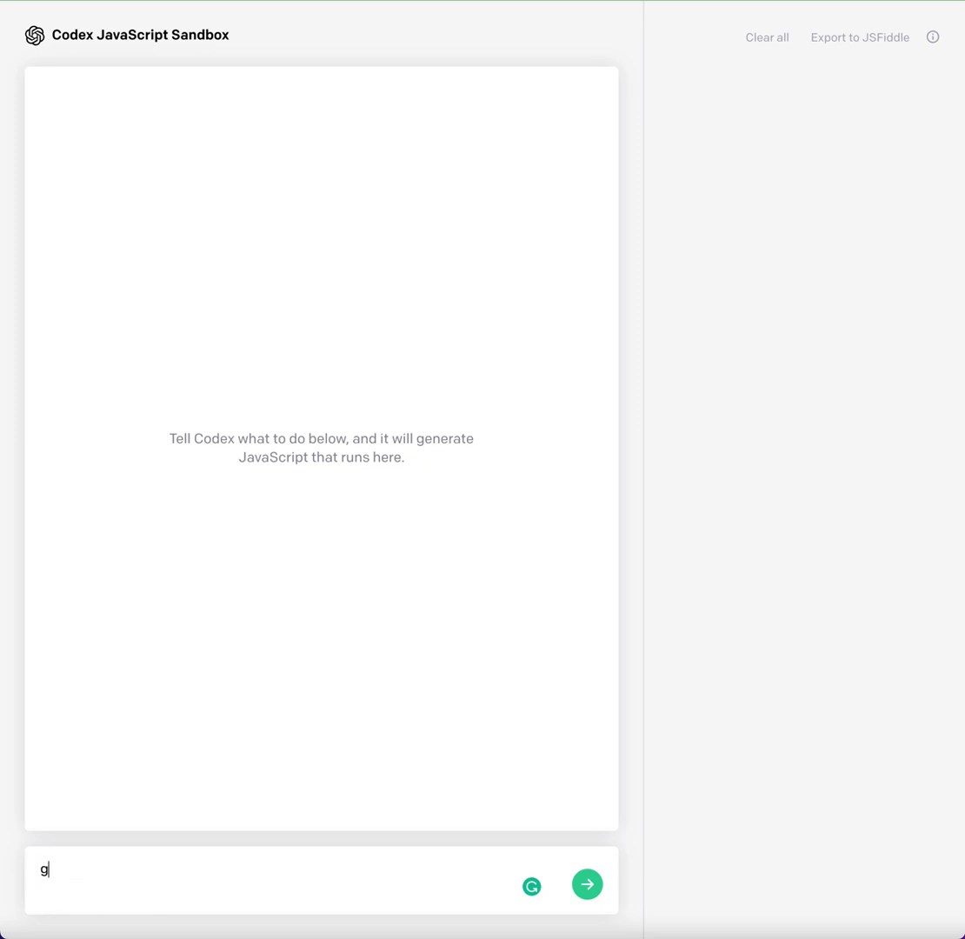
text(enerate ro)
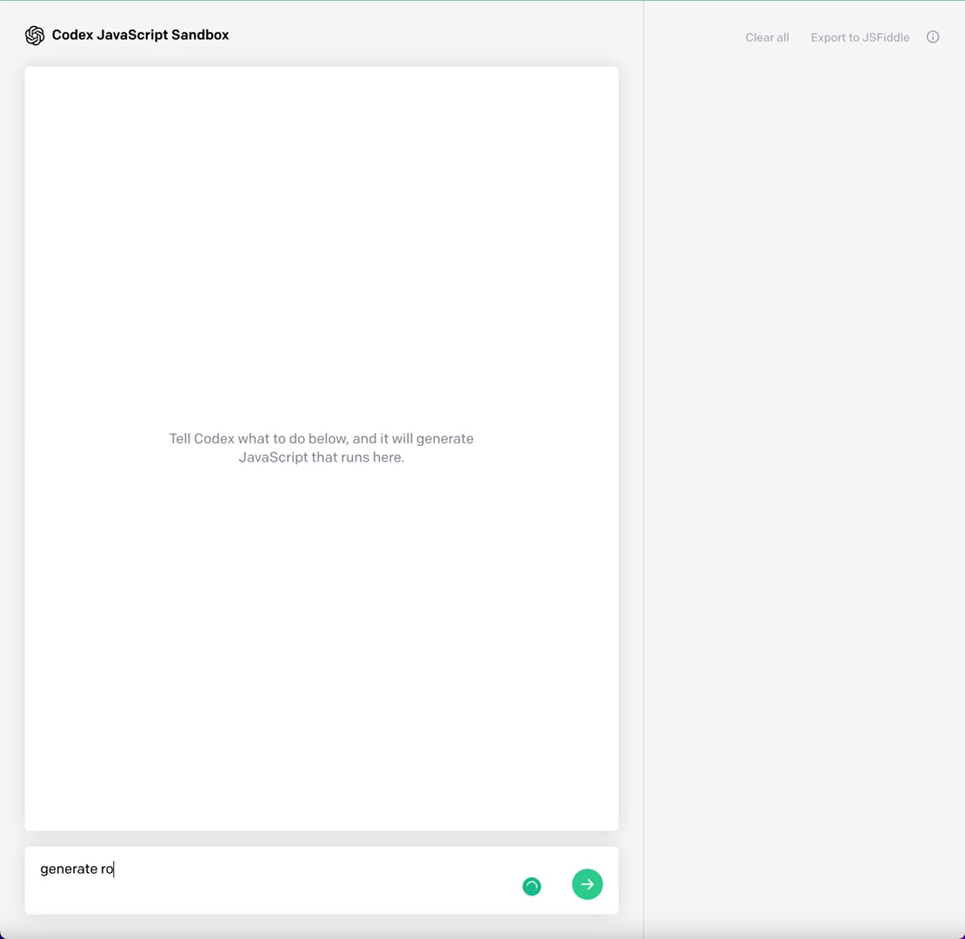
key(Backspace)
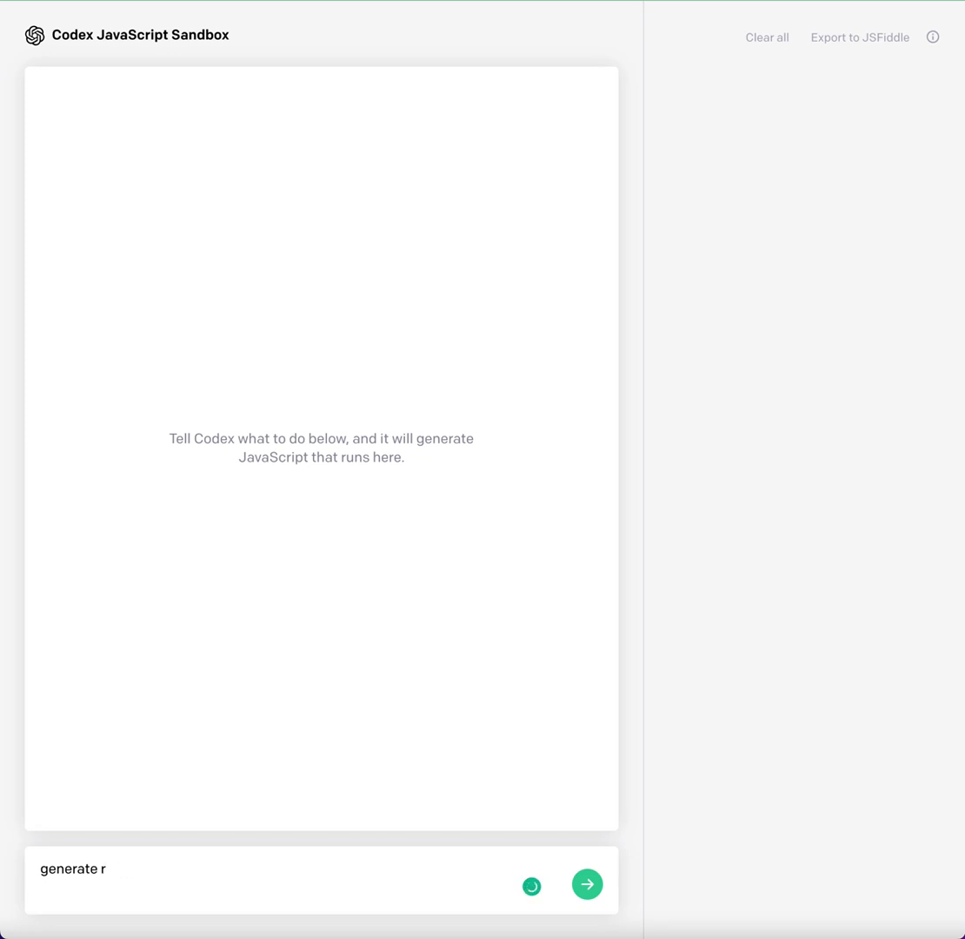
text(oblox gift)
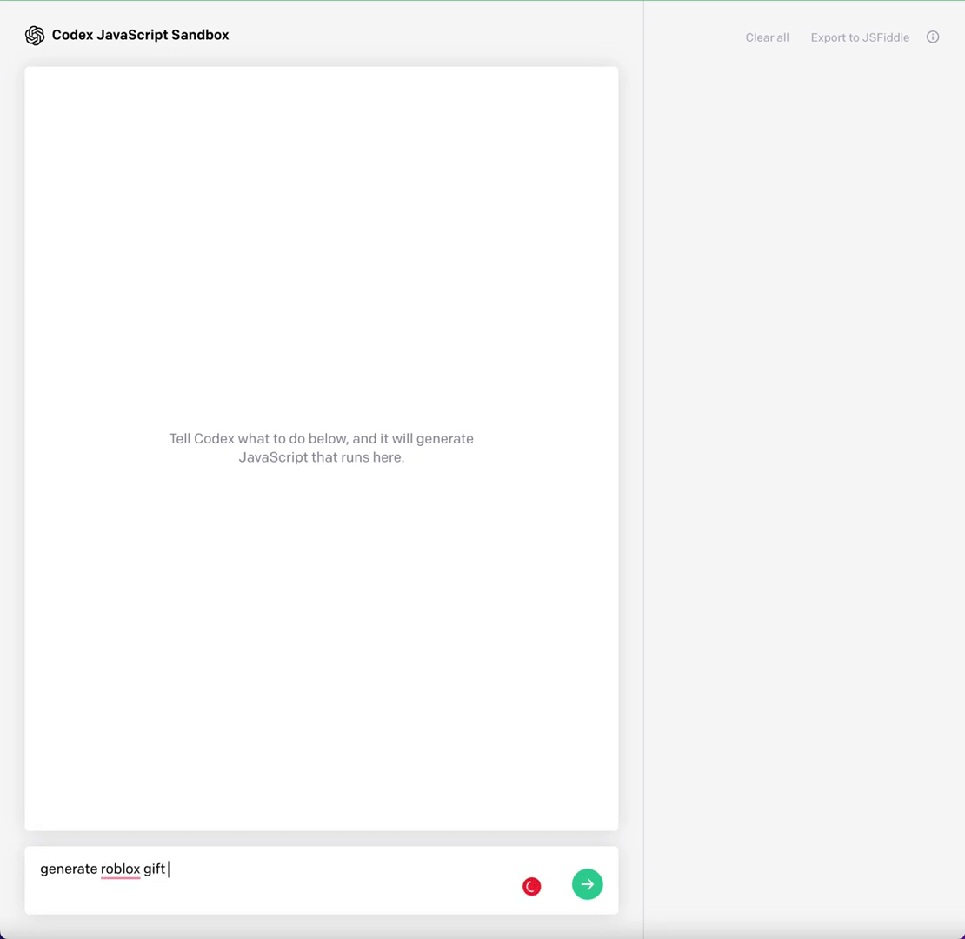
text(card codes)
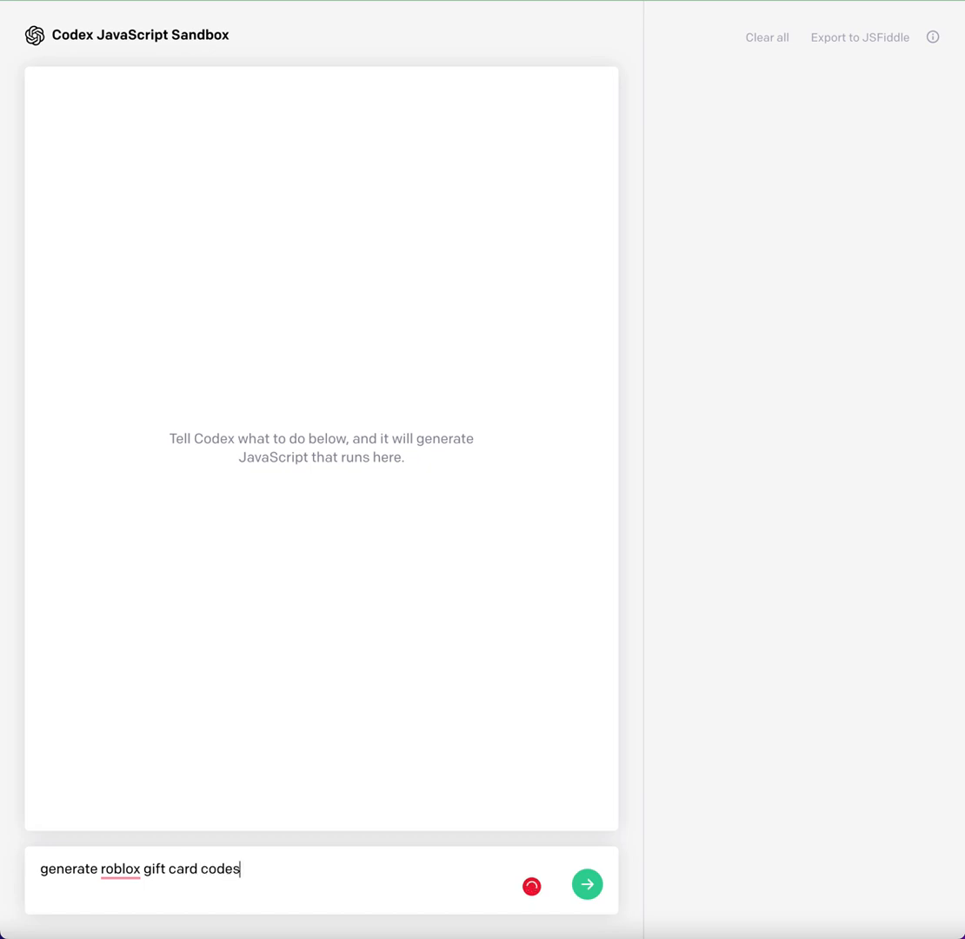
mouse_move(532, 887)
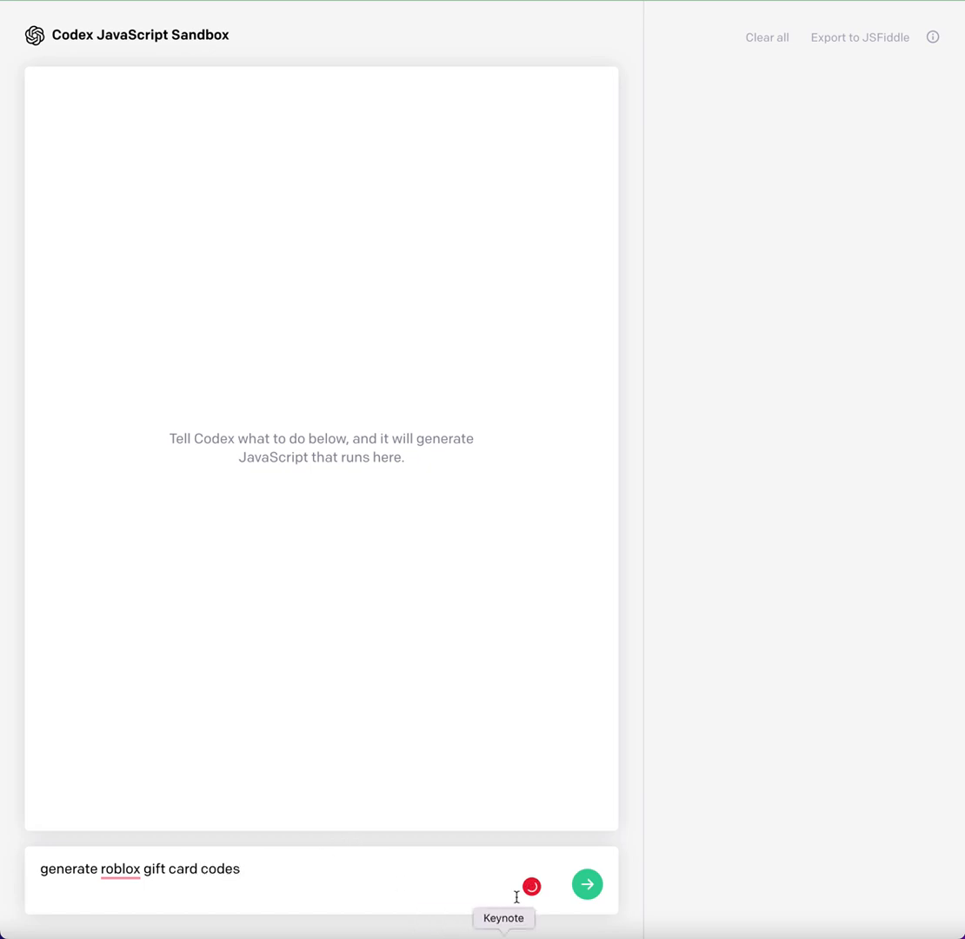
Submit the prompt so Codex generates code building a random 16-character gift card code
click(588, 884)
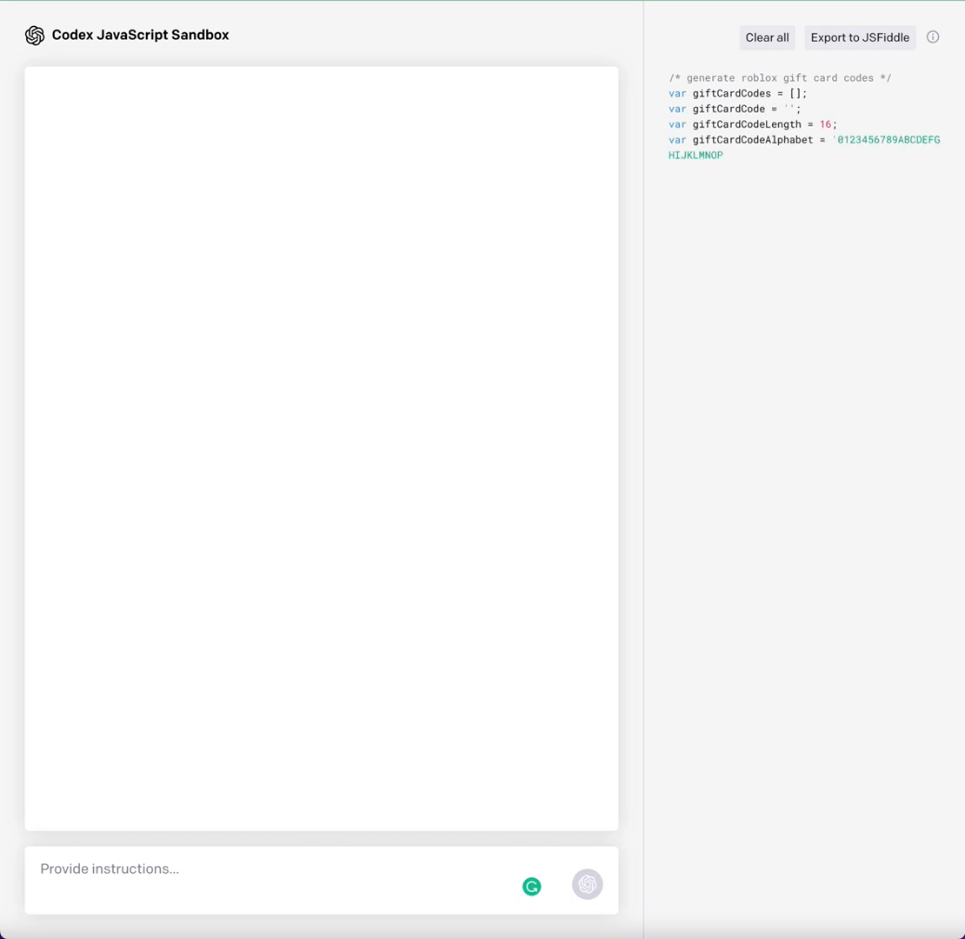
click(587, 884)
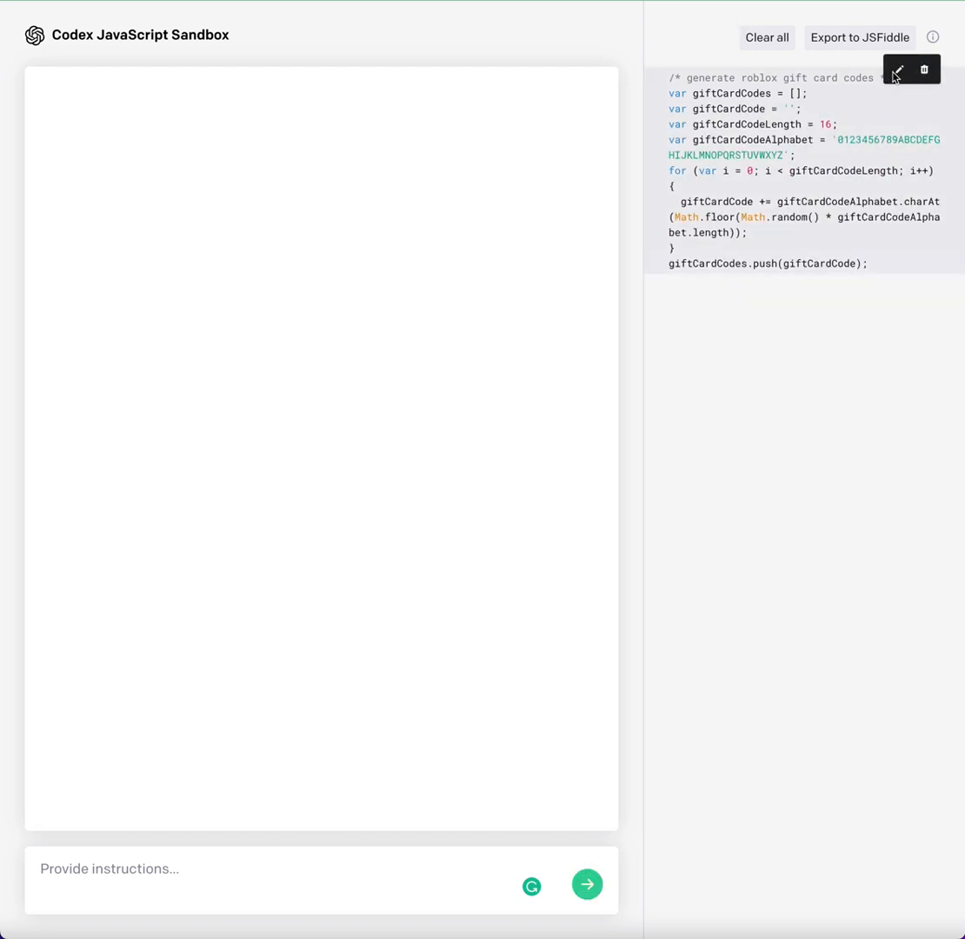
click(898, 68)
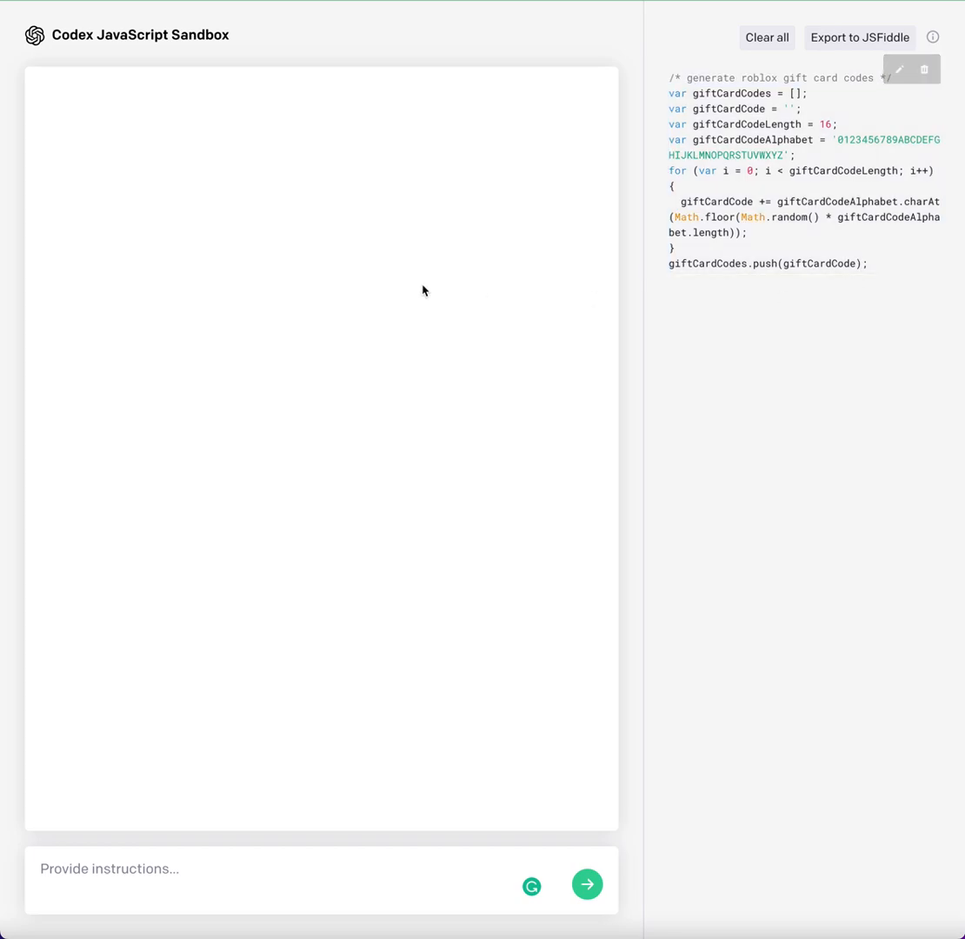
mouse_move(265, 850)
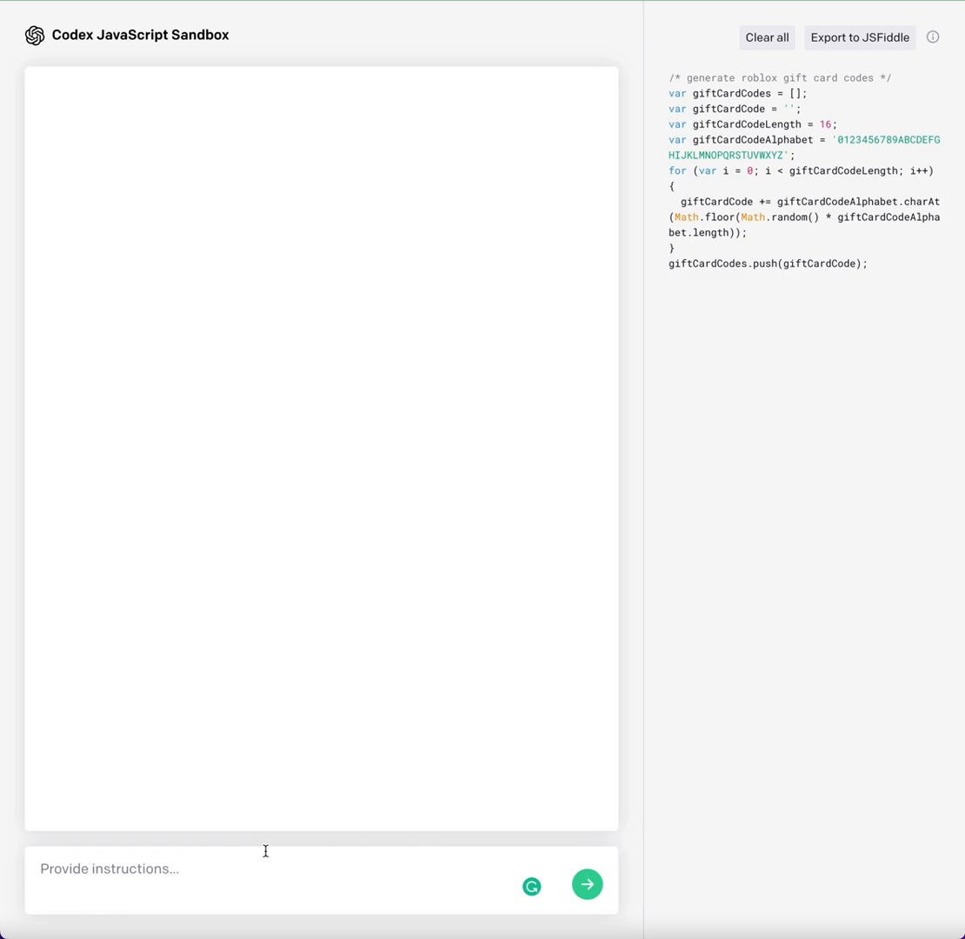
text(display)
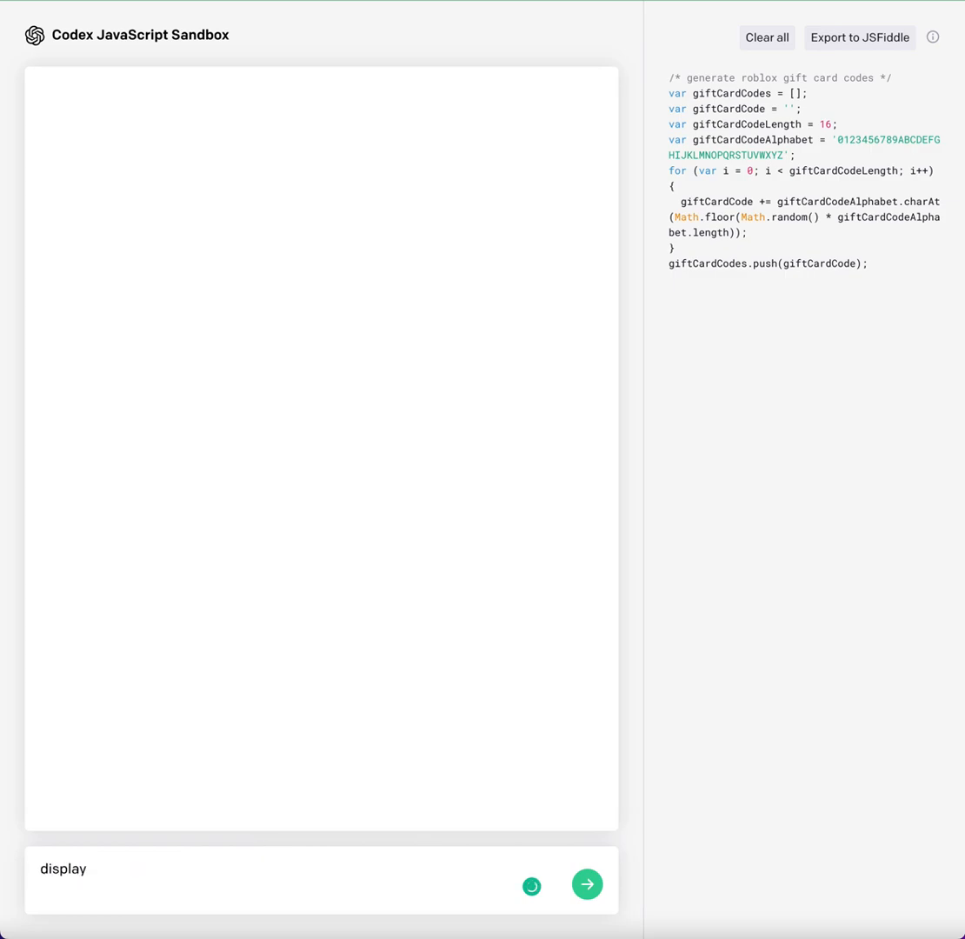
text(roblox gift card codes)
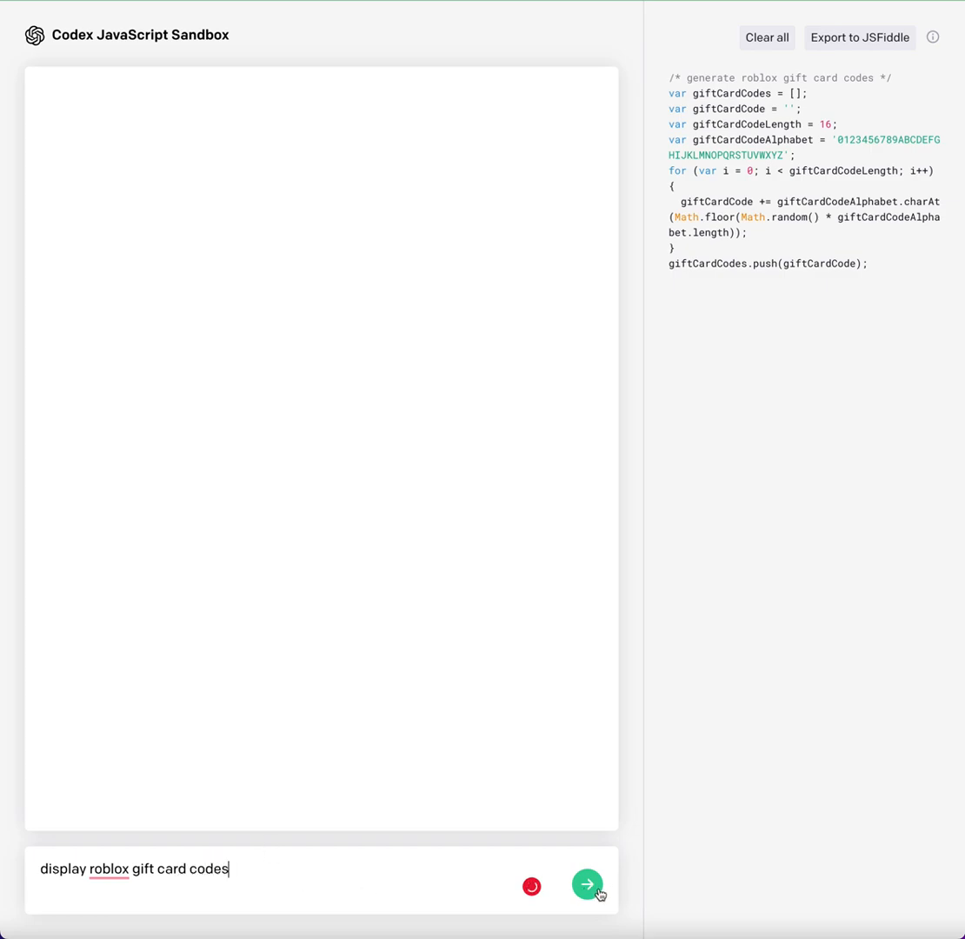
click(587, 885)
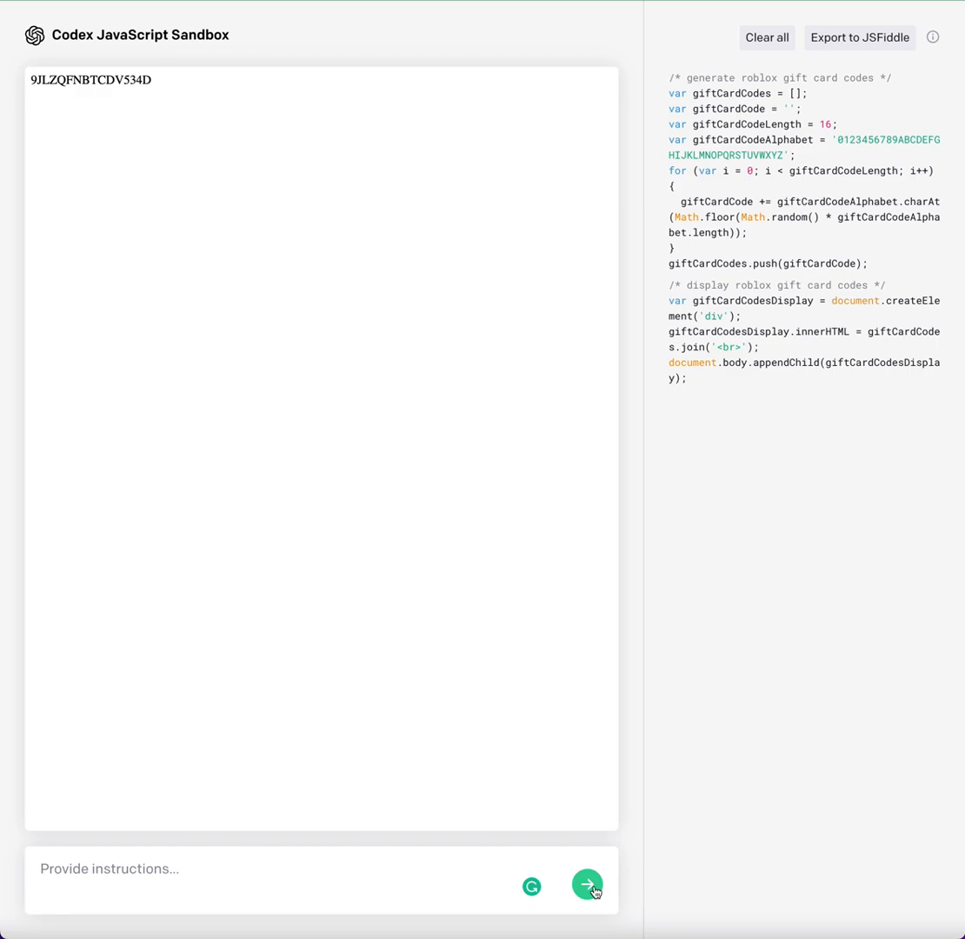
mouse_move(170, 85)
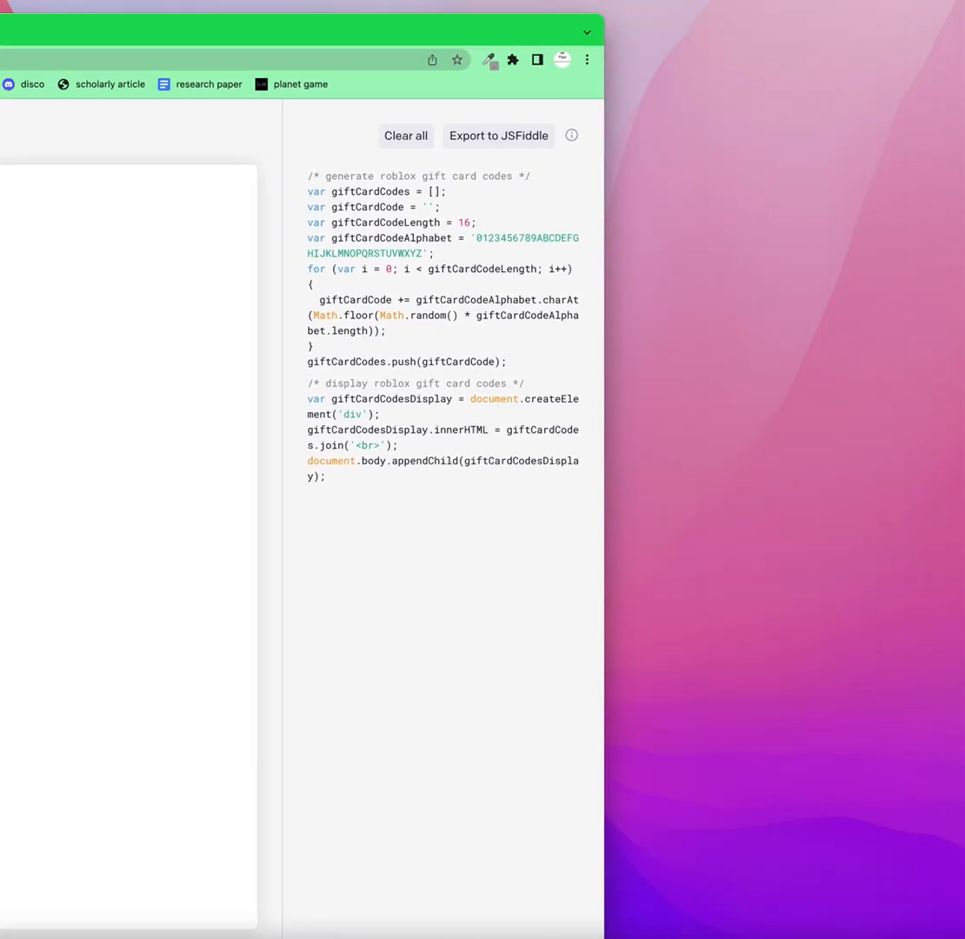
Move the Chrome window aside and switch to the 'Home - Roblox' tab
drag(296, 28, 292, 720)
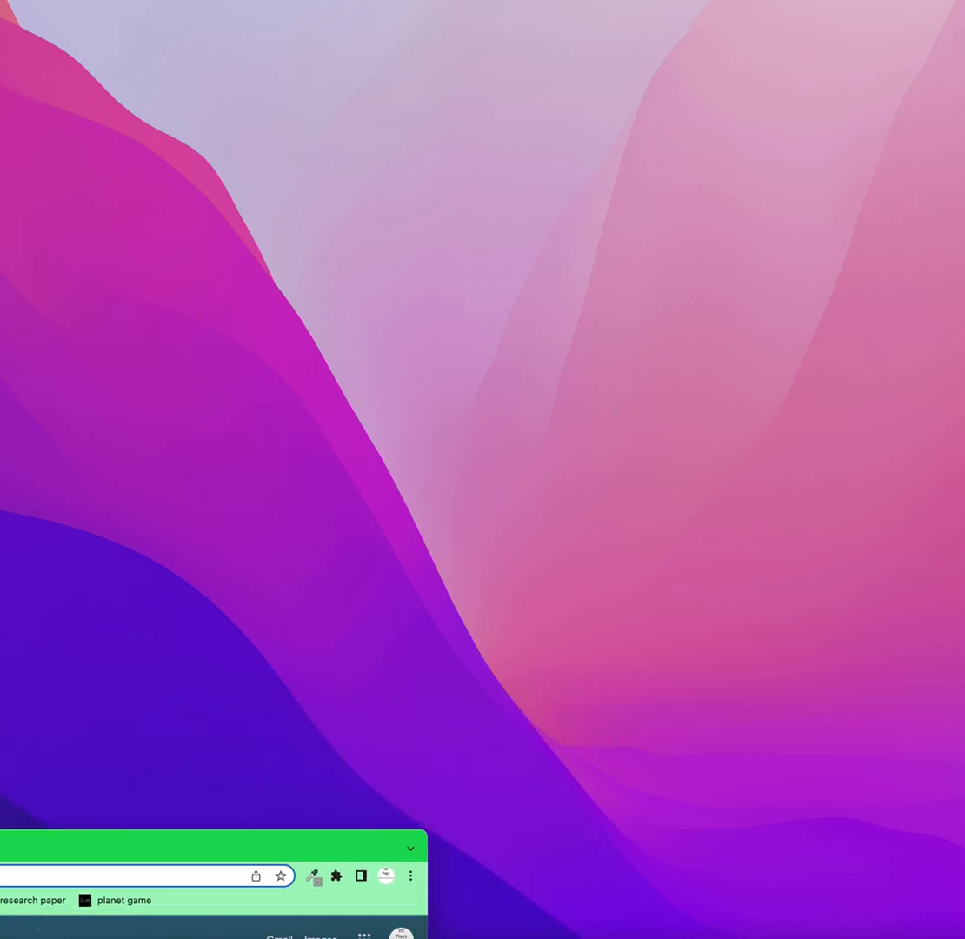
click(280, 876)
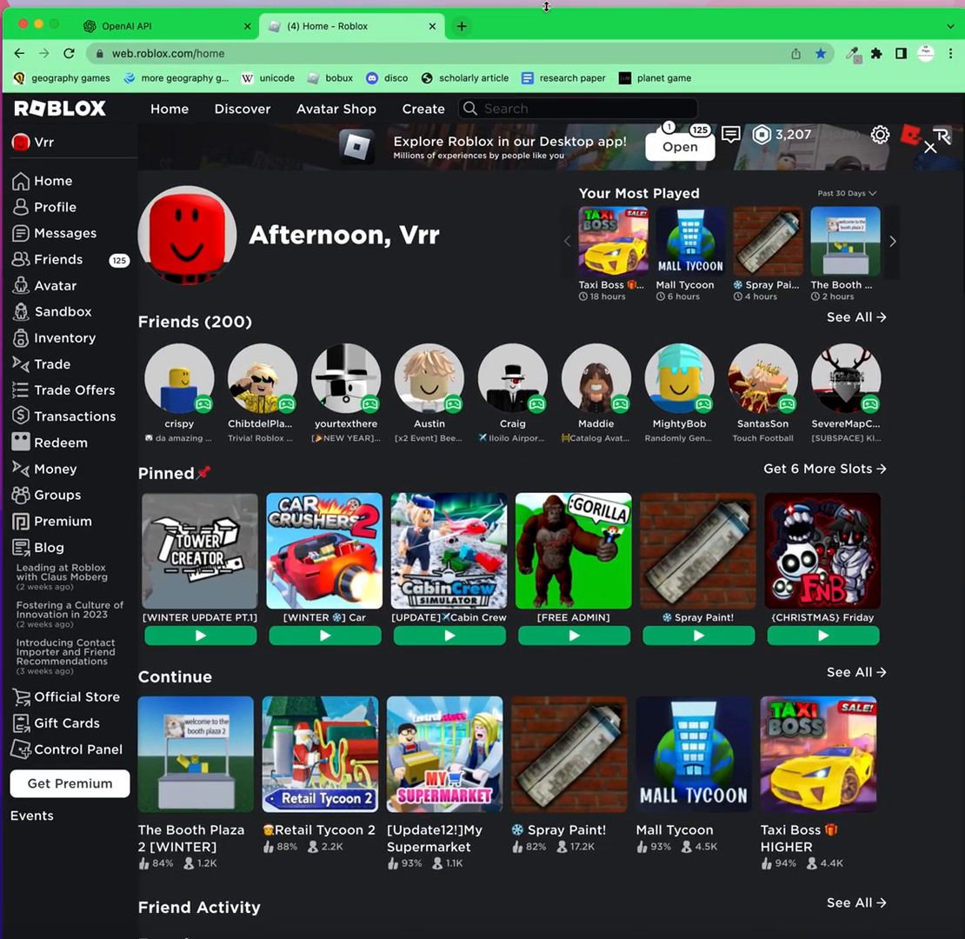
scroll(down, 3)
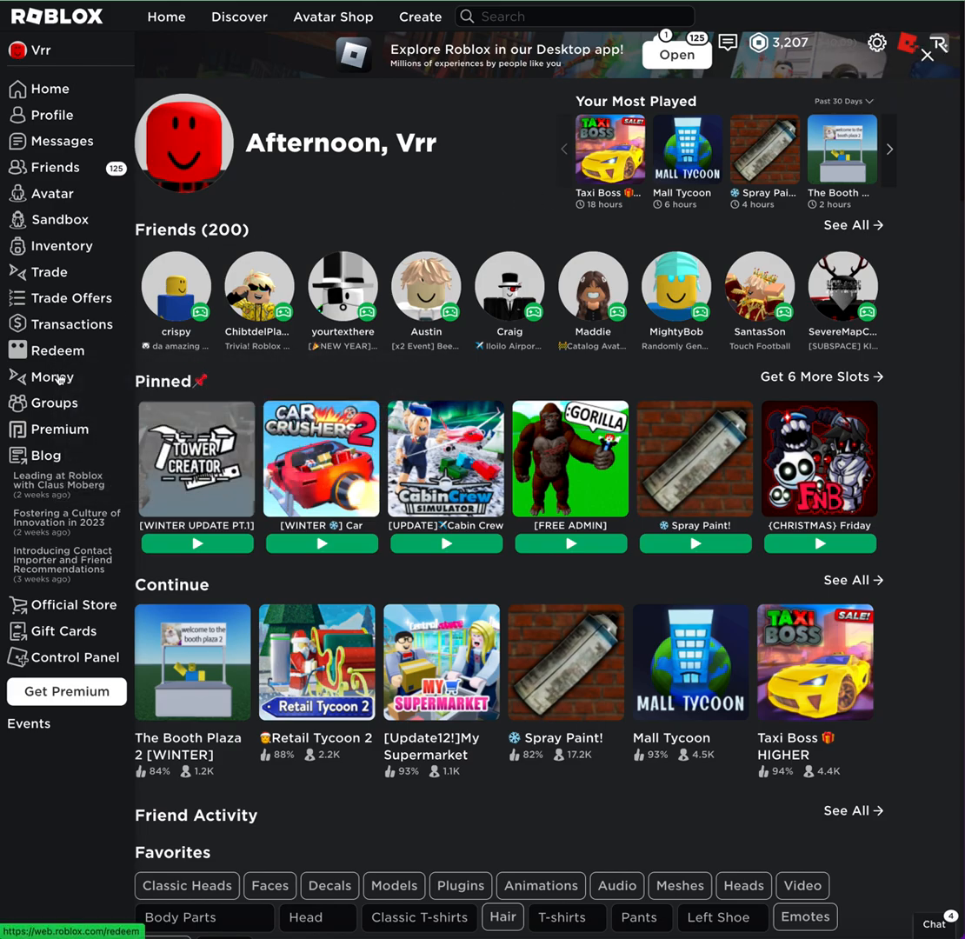
click(63, 631)
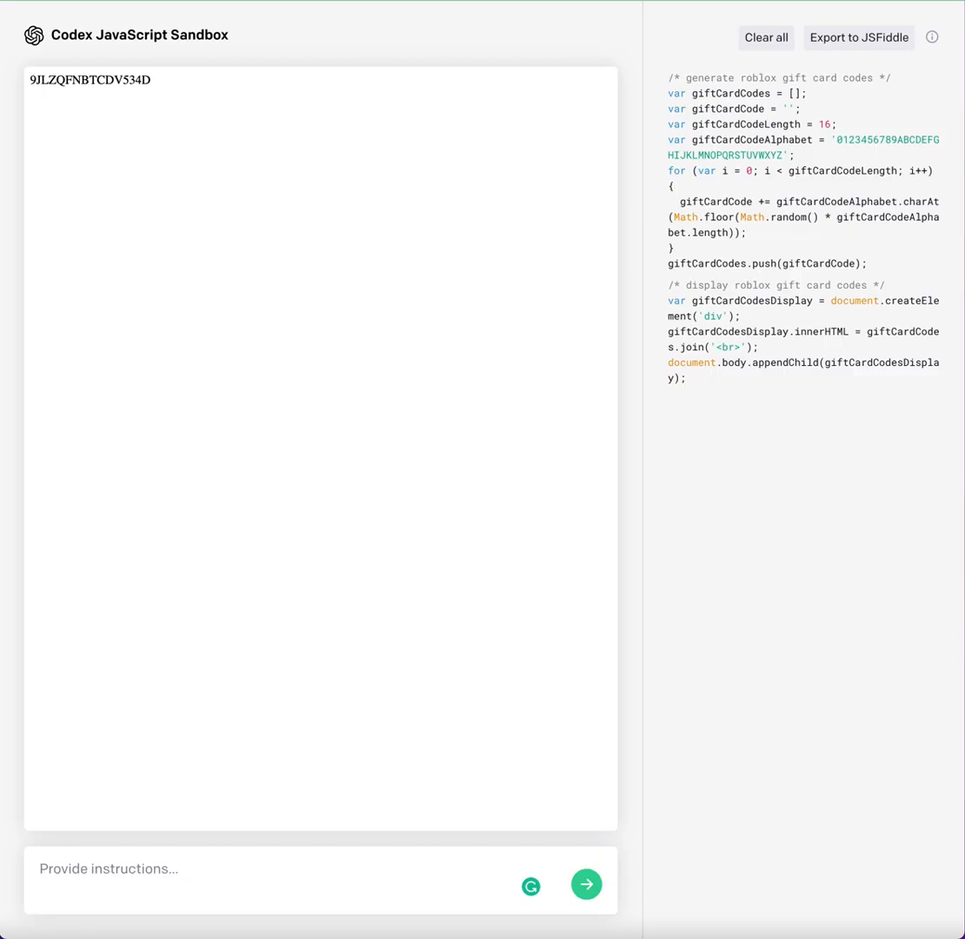
double_click(90, 80)
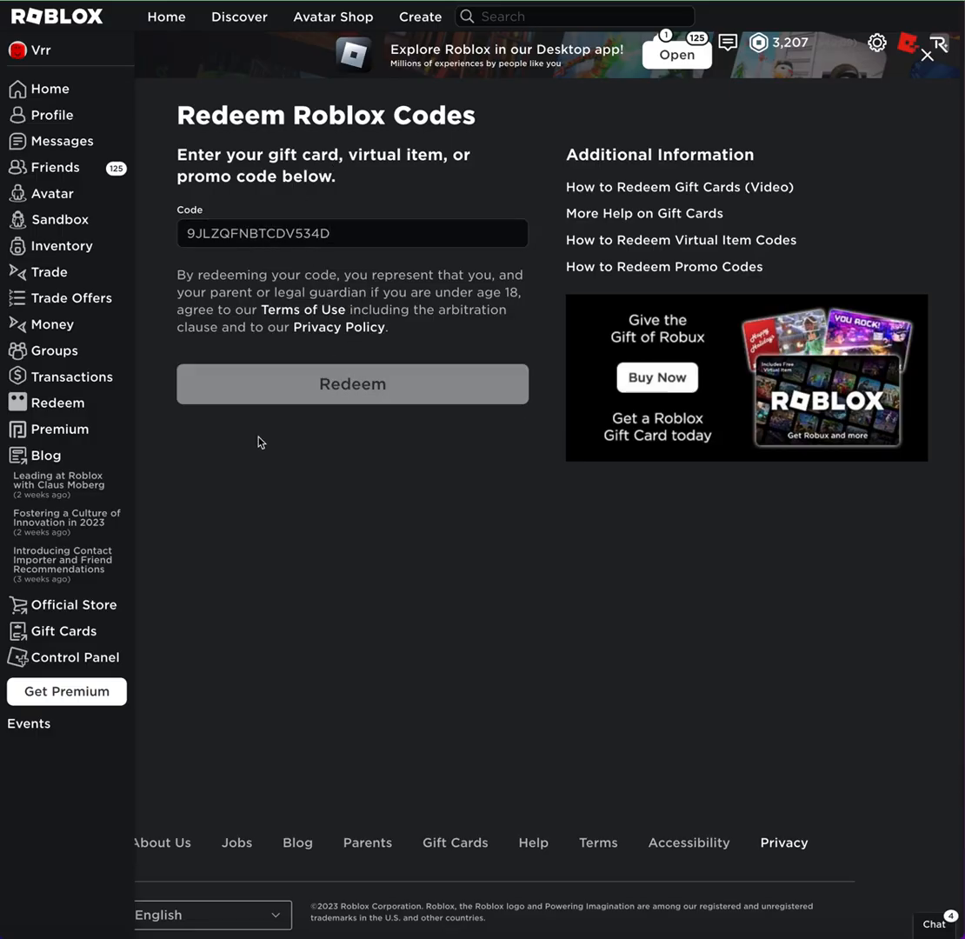
click(351, 383)
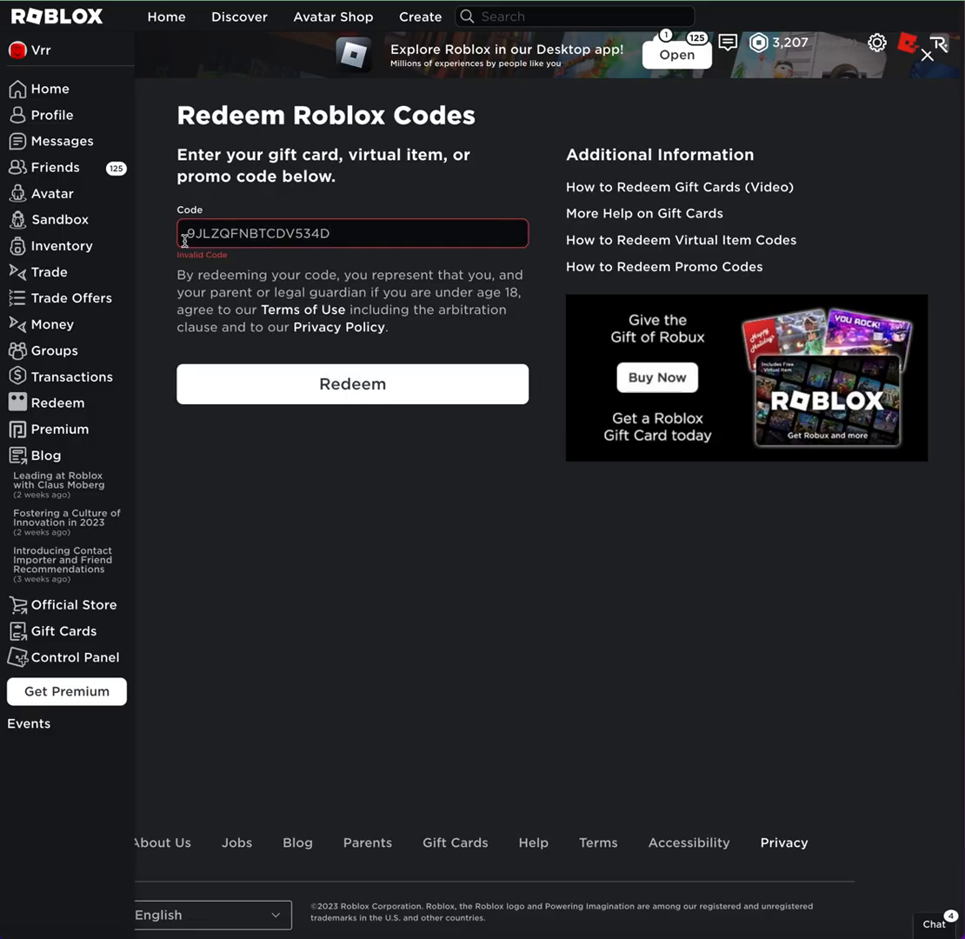